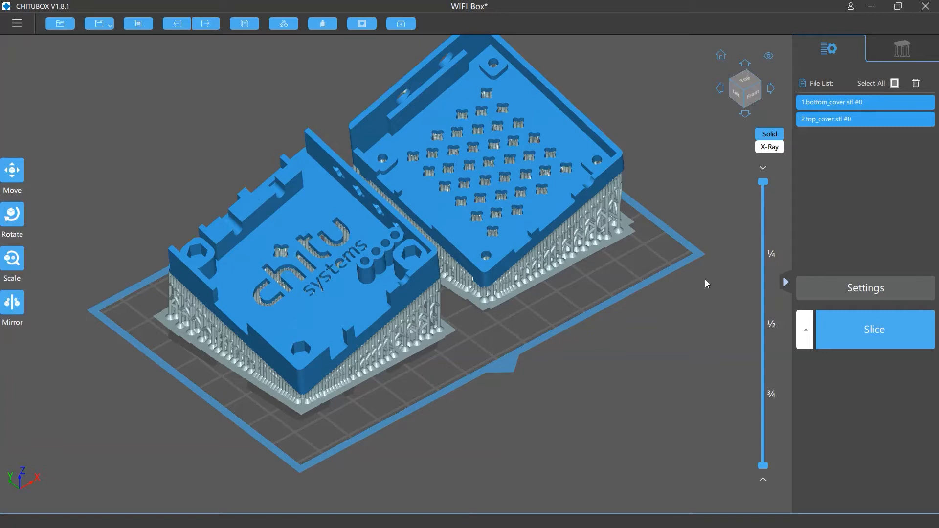
# Keep Resin Profile 1 current in Settings and start exporting it to Slice Configs.
pyautogui.click(864, 287)
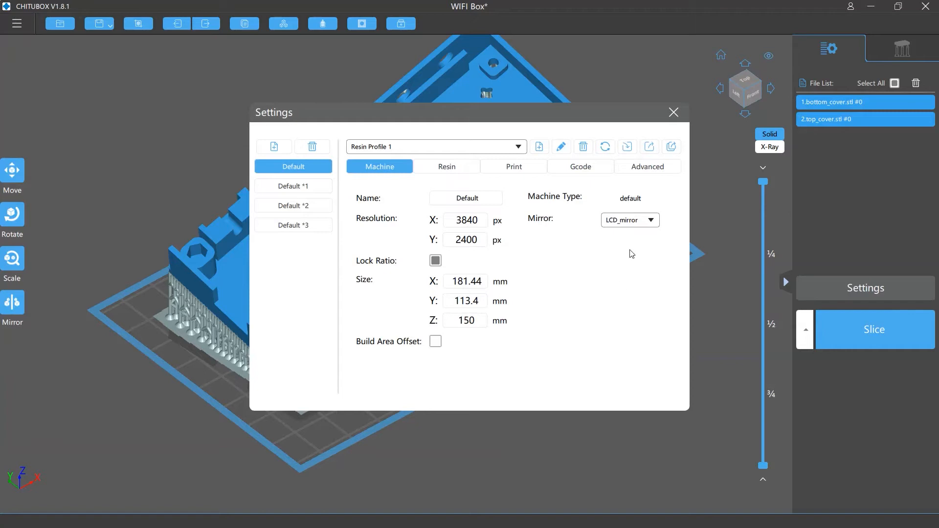
pyautogui.moveTo(648, 146)
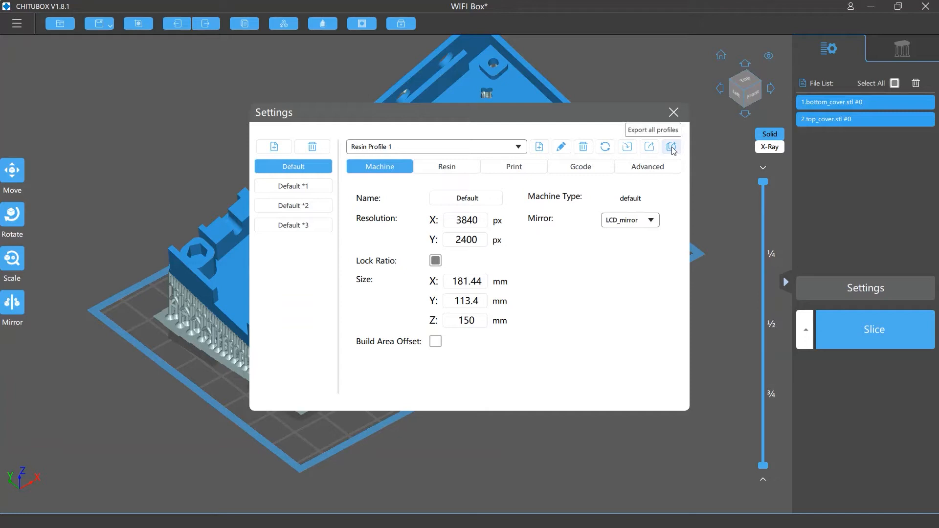
pyautogui.moveTo(670, 175)
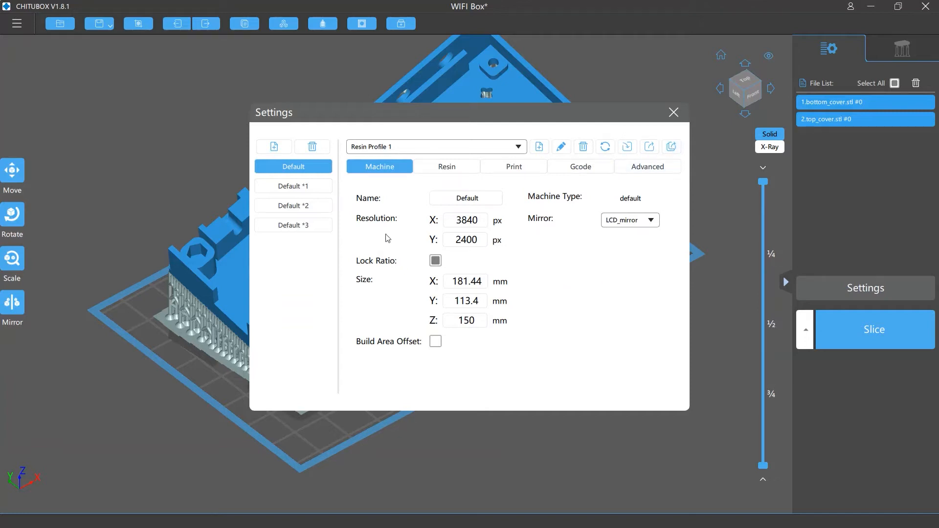
pyautogui.click(292, 225)
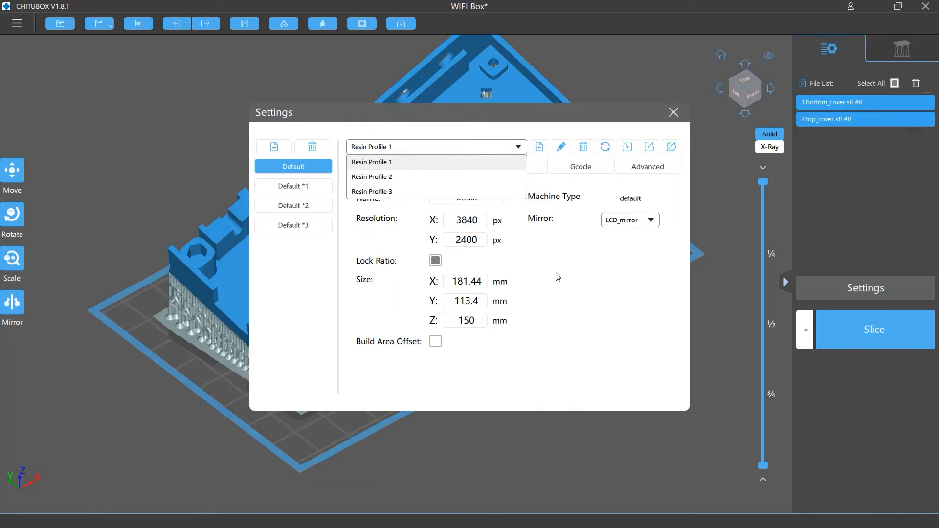
pyautogui.click(372, 161)
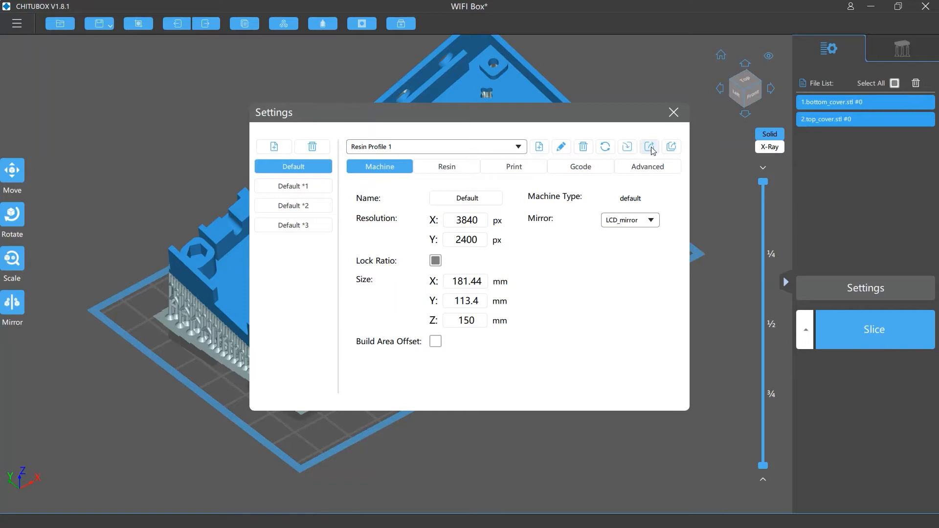
pyautogui.moveTo(349, 159)
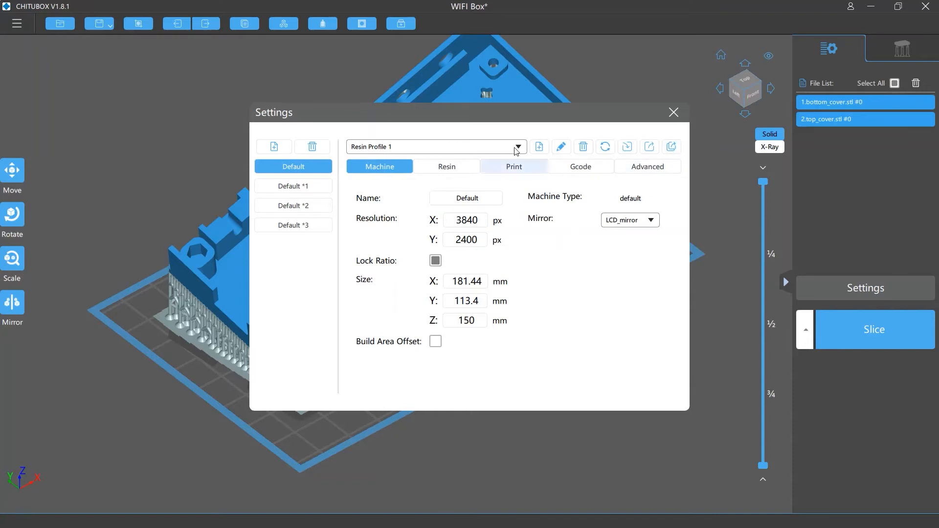
pyautogui.click(516, 147)
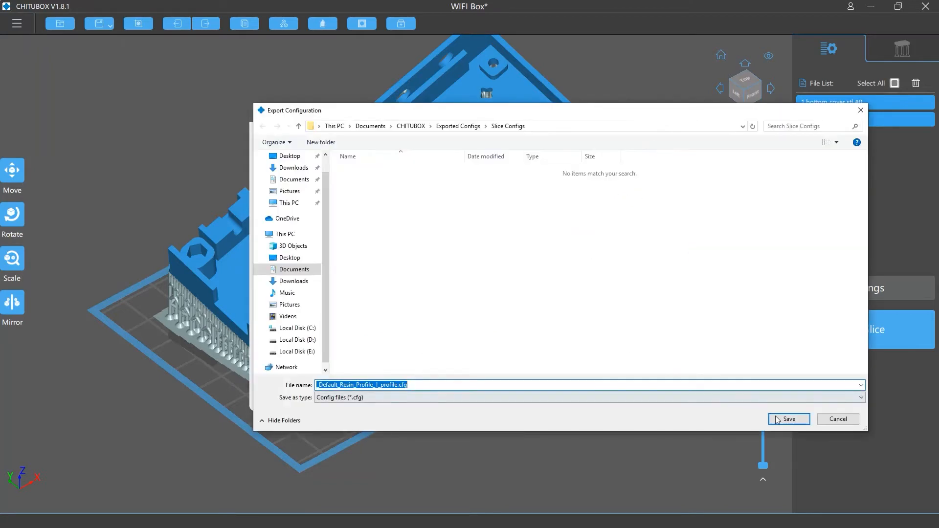
# Save the Resin Profile 1 .cfg file in the Slice Configs folder.
pyautogui.click(788, 419)
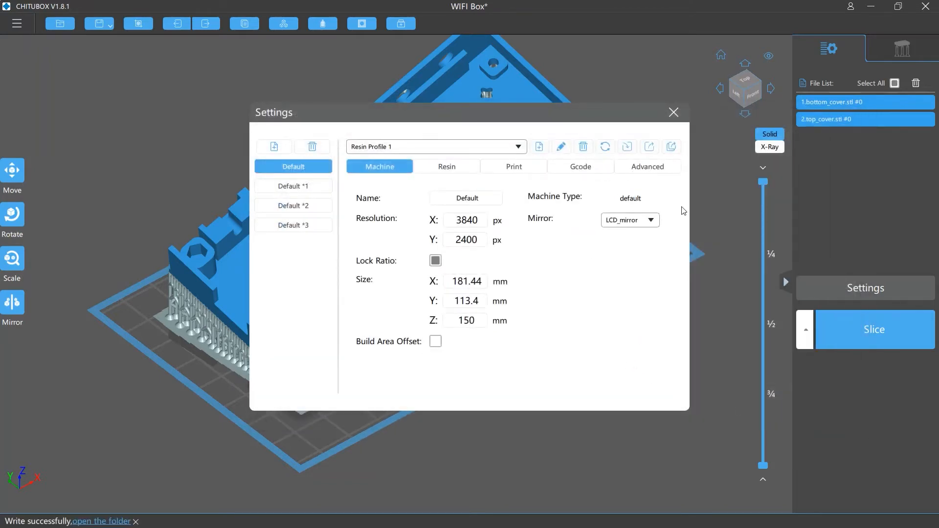
pyautogui.click(670, 147)
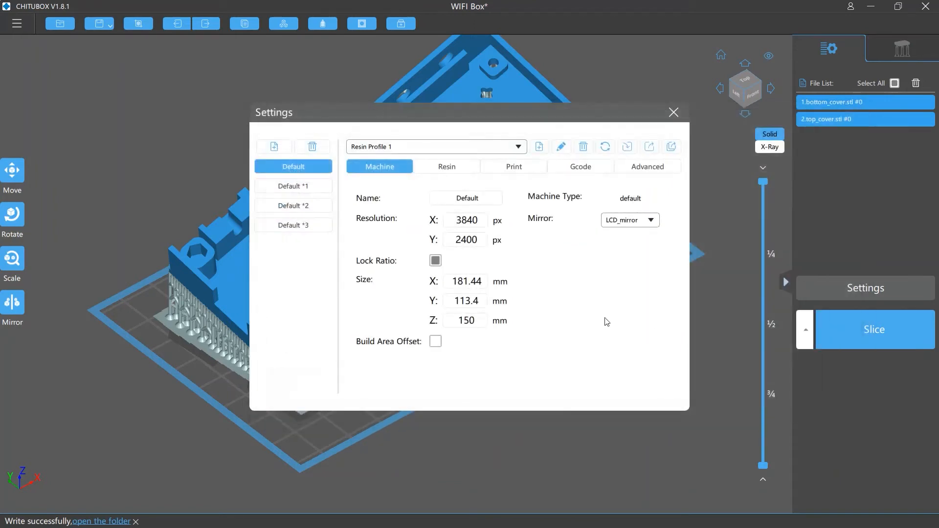
pyautogui.moveTo(627, 147)
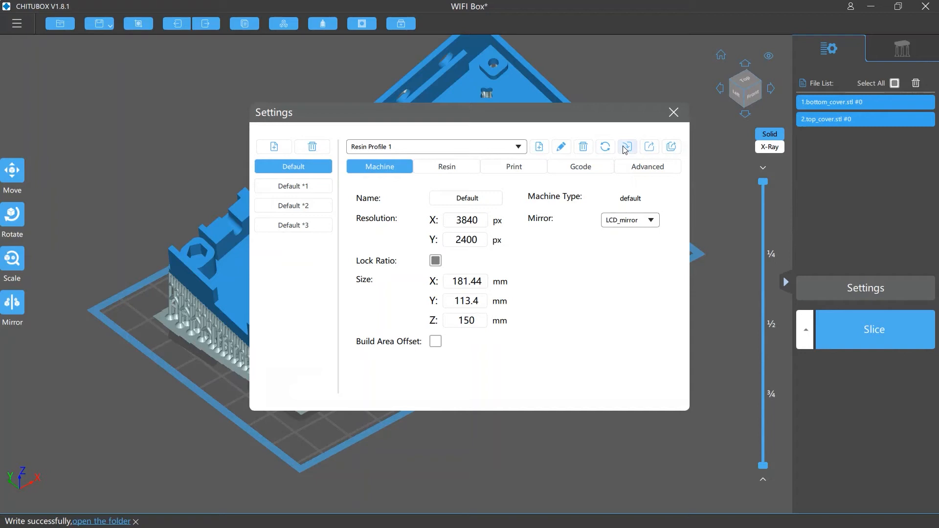
pyautogui.moveTo(627, 147)
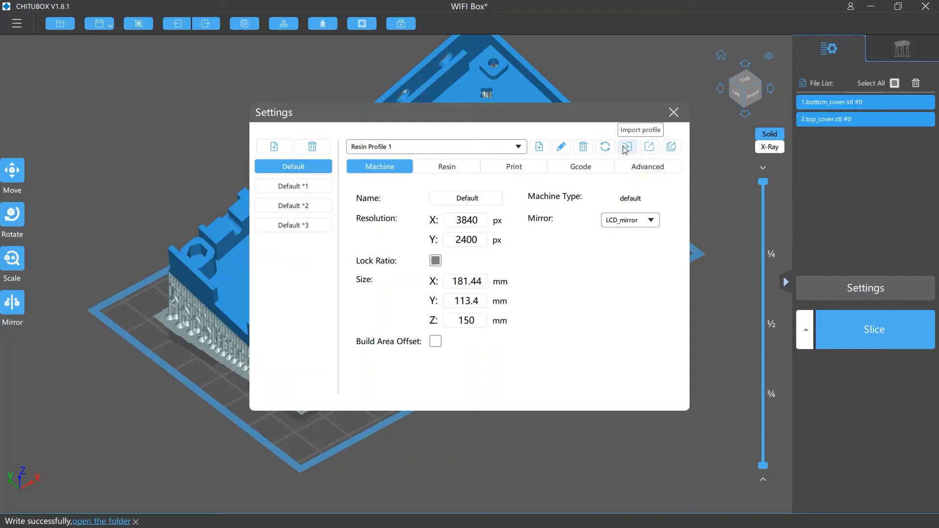
# Import _Default_all_profile.cfg, adding Resin Profile 1*1, 2*1 and 3*1, and close Settings.
pyautogui.click(626, 147)
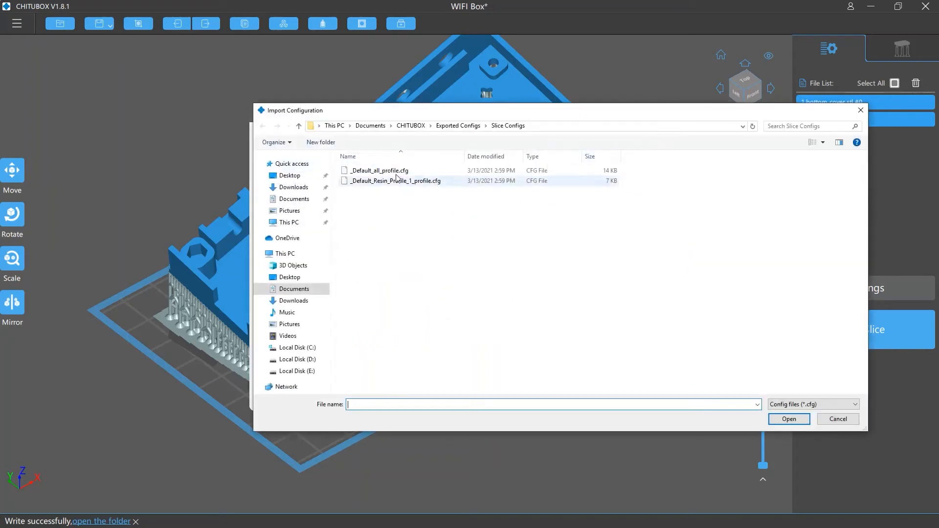
pyautogui.click(379, 170)
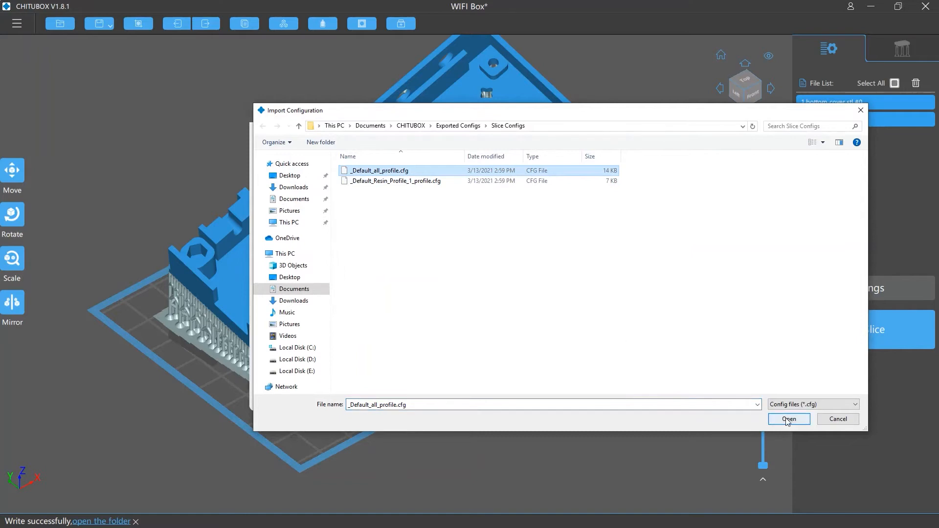
pyautogui.click(788, 418)
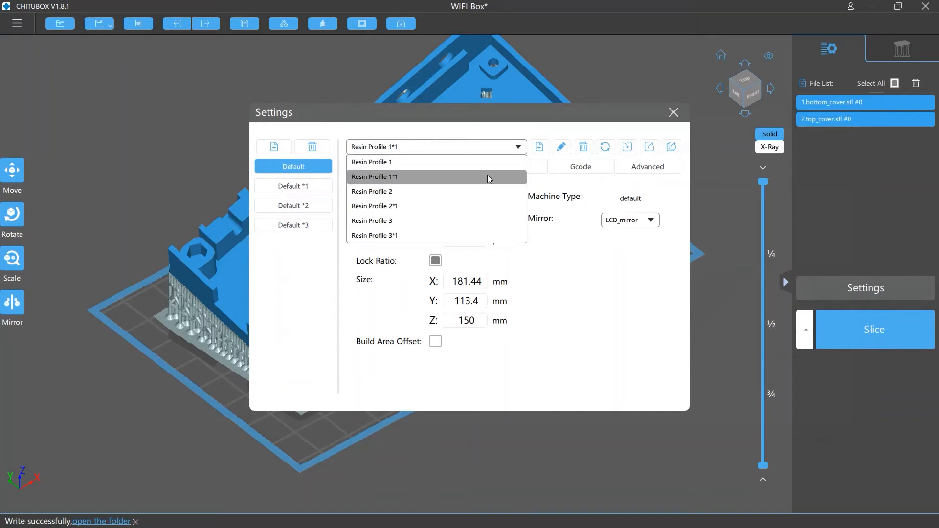
pyautogui.moveTo(468, 236)
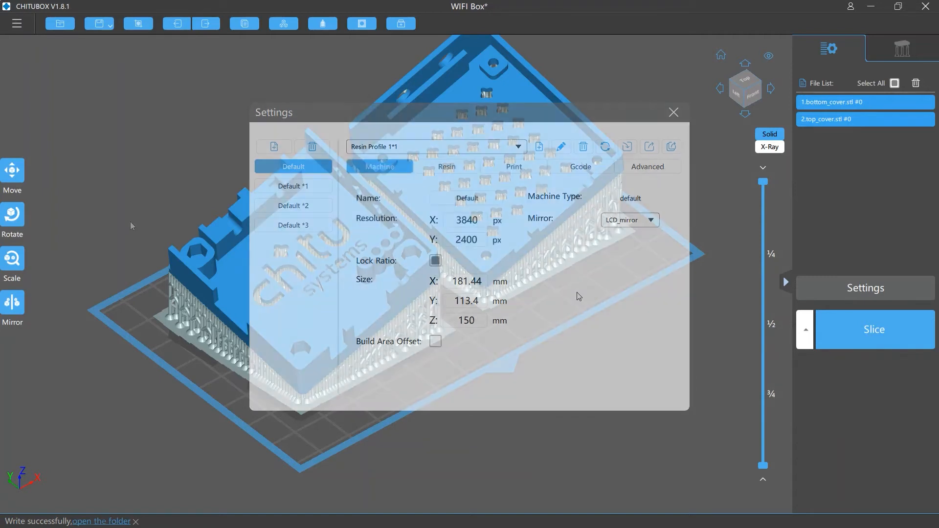
pyautogui.click(673, 112)
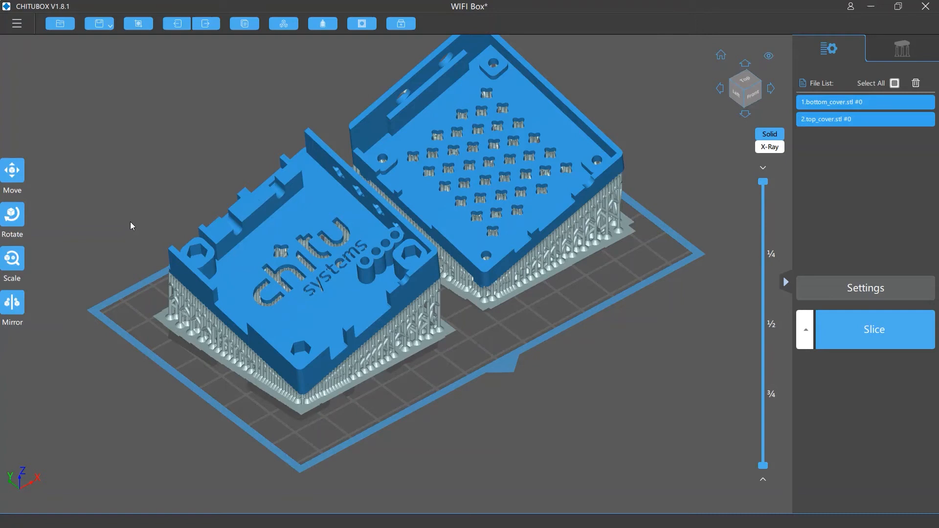
pyautogui.click(17, 24)
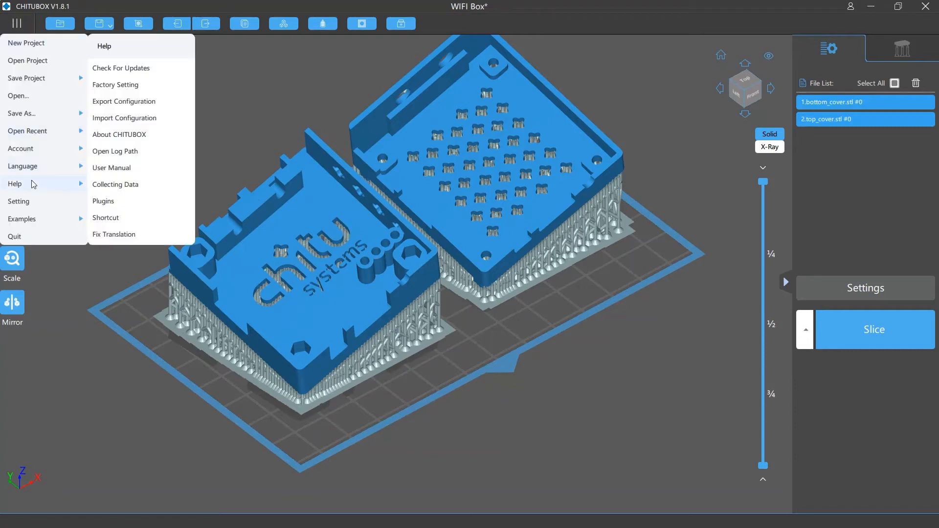
pyautogui.click(115, 150)
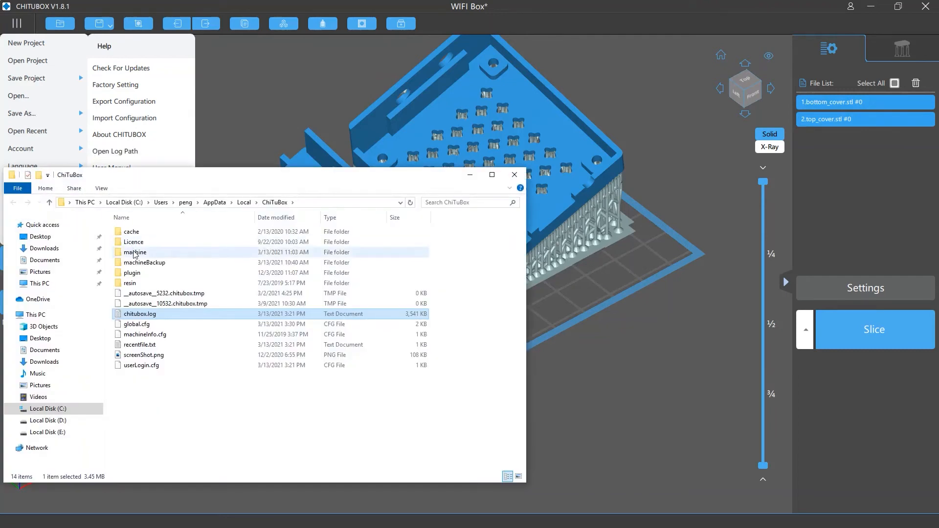
pyautogui.doubleClick(134, 251)
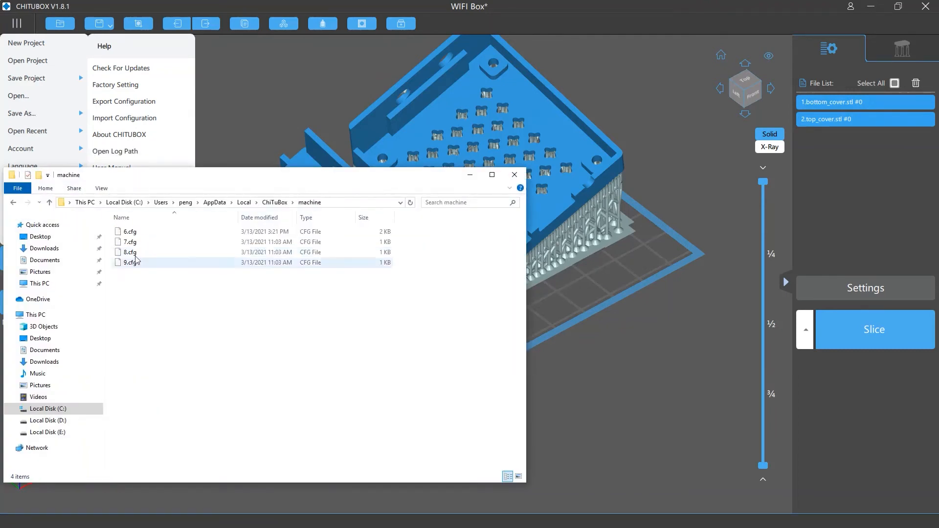
pyautogui.click(863, 287)
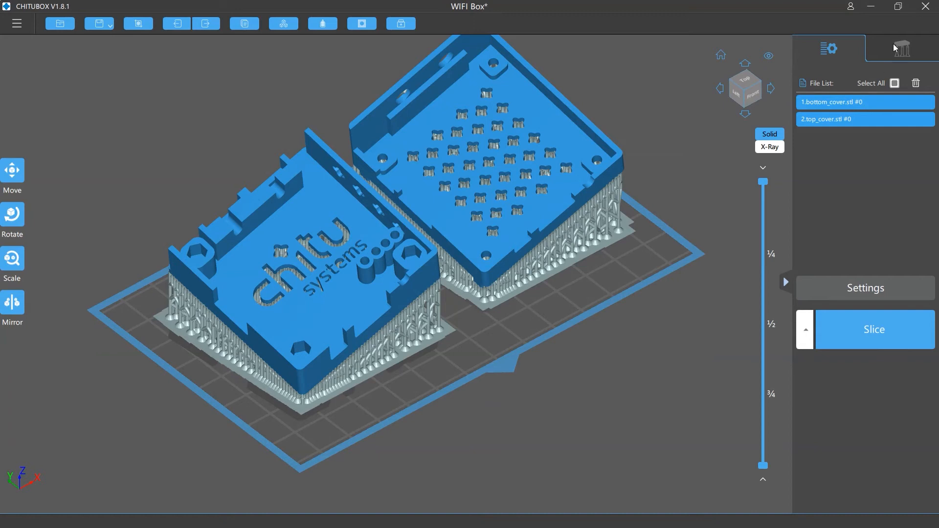
# Show the Support settings panel with its medium preset values.
pyautogui.click(900, 48)
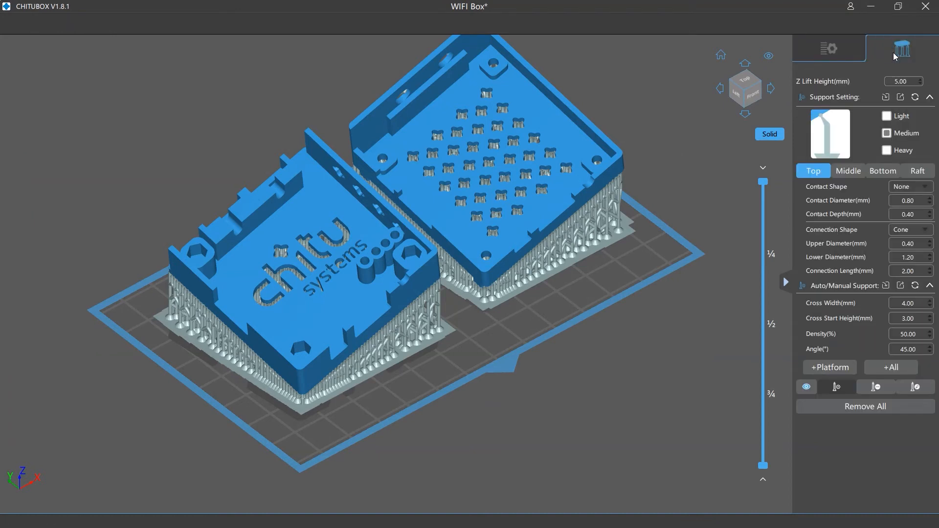
pyautogui.moveTo(899, 97)
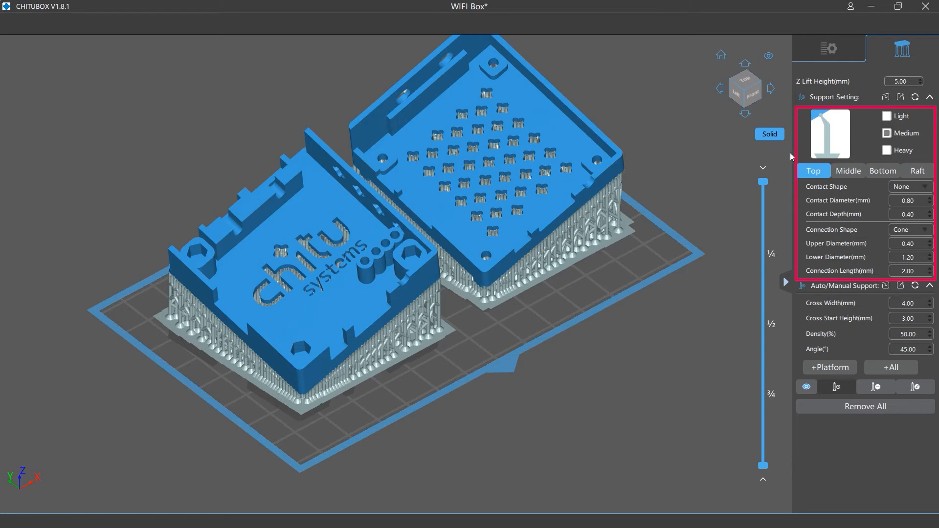
pyautogui.moveTo(746, 301)
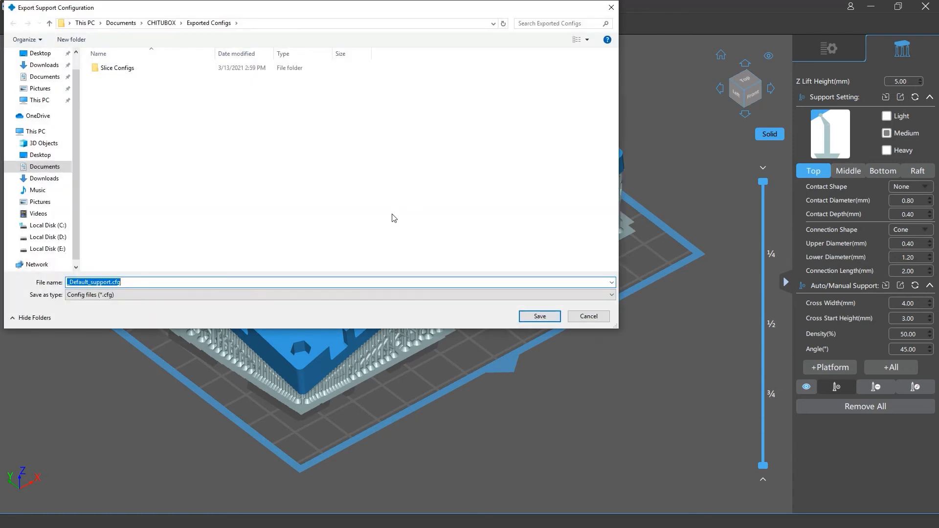
# Save the support settings as _Default_support.cfg in Exported Configs.
pyautogui.click(538, 316)
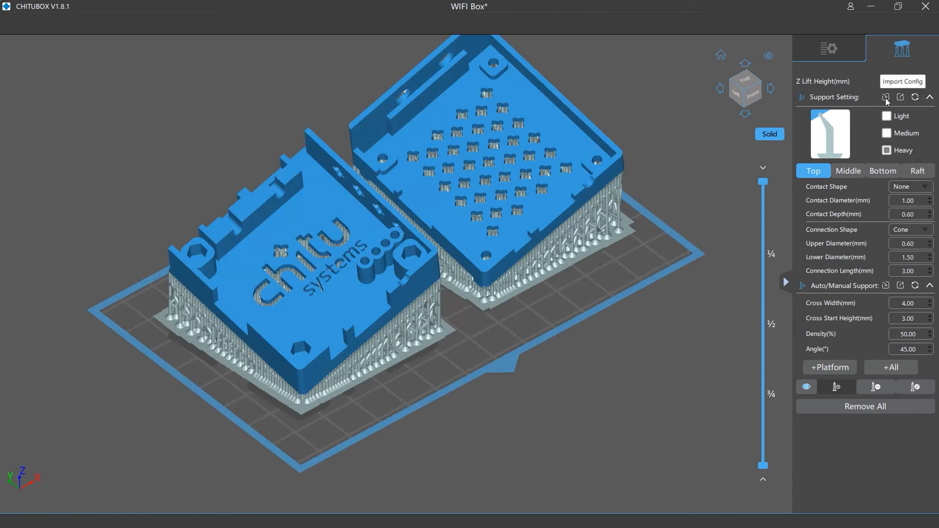
# Import _Default_support.cfg into the support settings and start a new empty project.
pyautogui.click(902, 81)
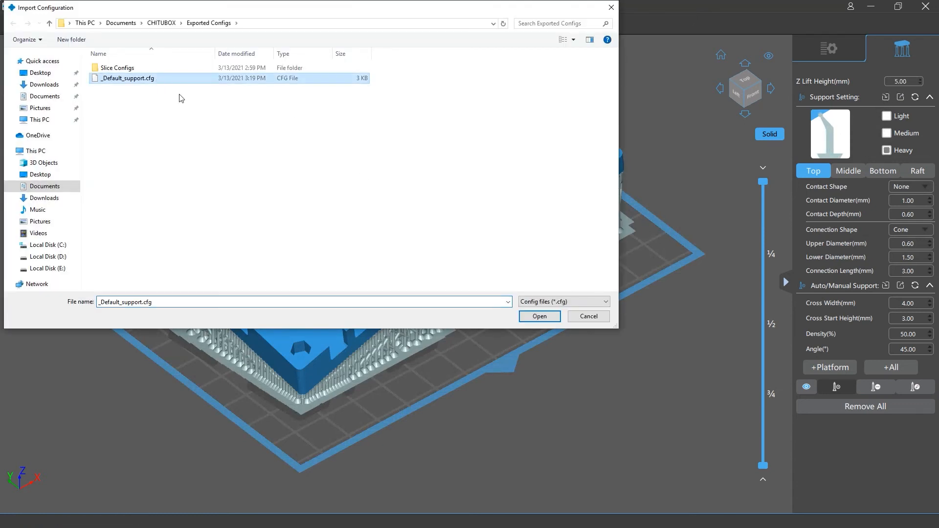
pyautogui.click(538, 315)
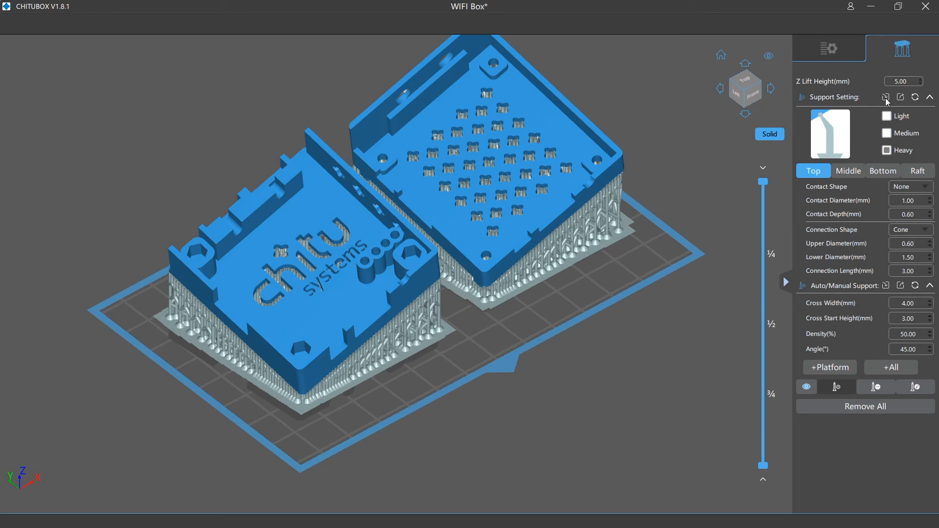
pyautogui.click(886, 97)
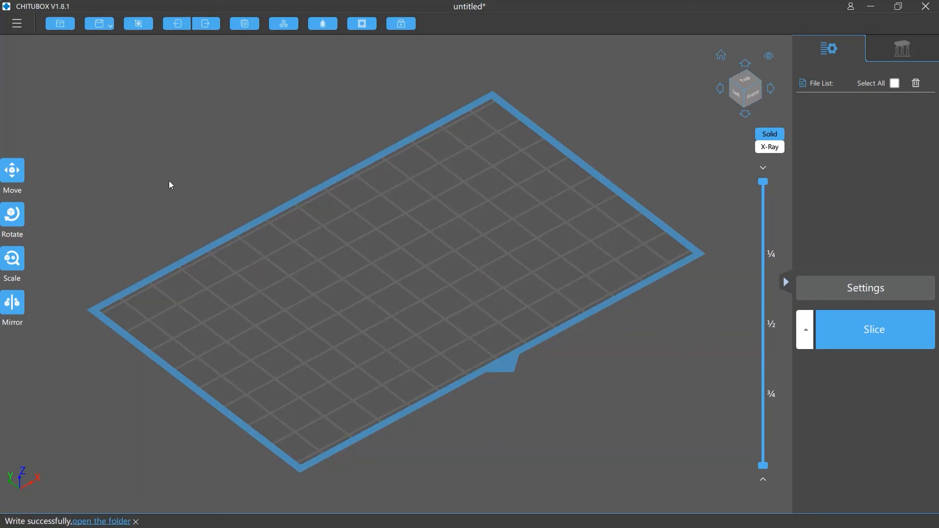
# Export the full configuration as _Default_all.cfg via Menu > Help.
pyautogui.click(17, 23)
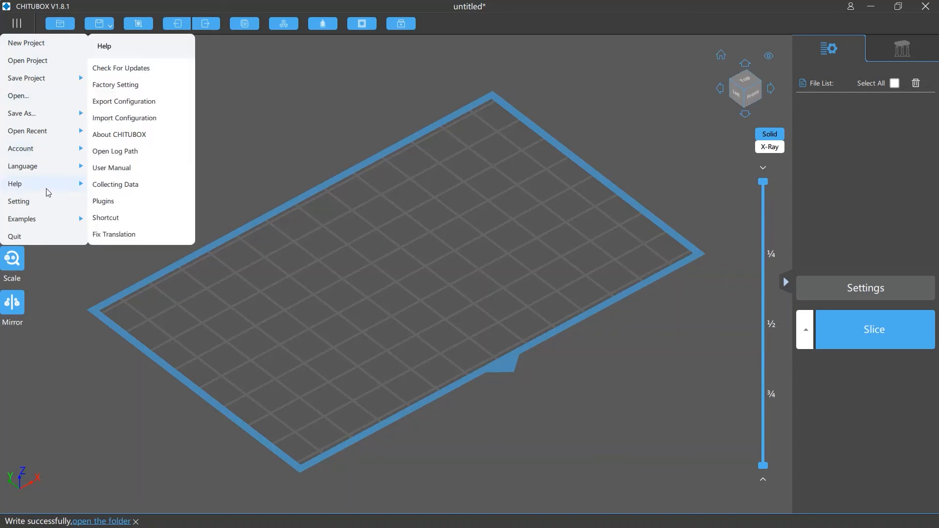
pyautogui.click(124, 100)
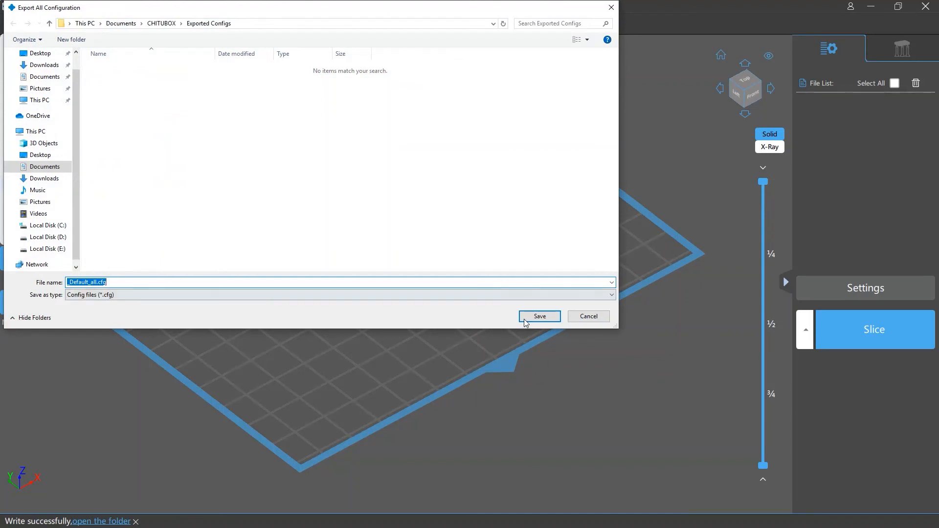
pyautogui.click(538, 316)
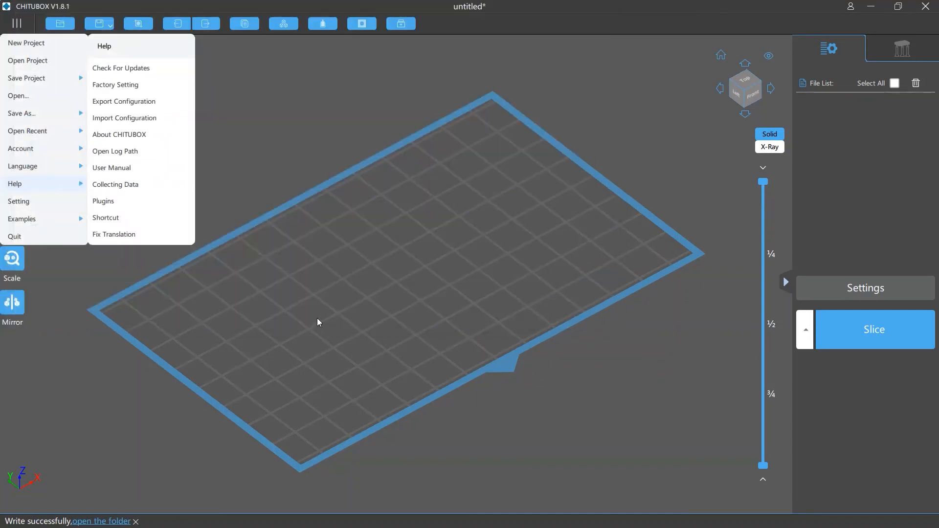
# Import _Default_all.cfg back and merge it into the current configuration.
pyautogui.click(125, 119)
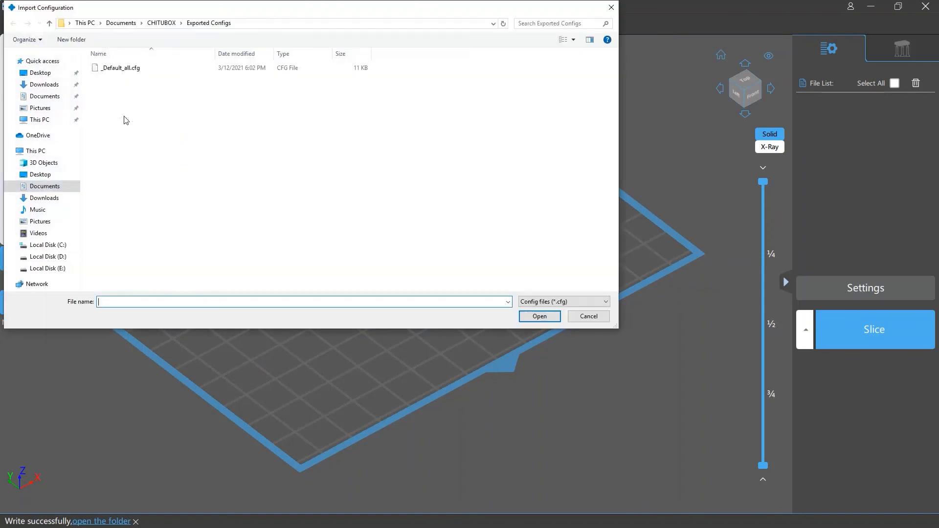
pyautogui.click(119, 68)
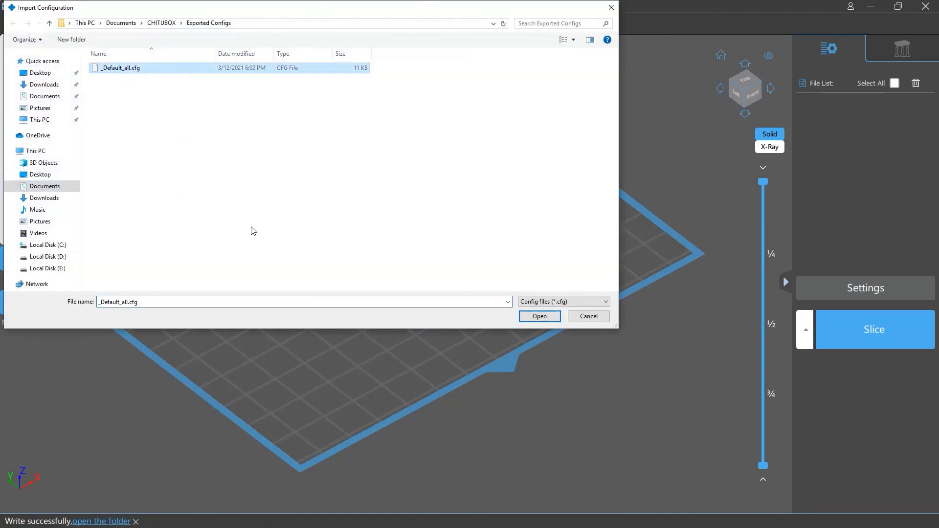
pyautogui.click(538, 315)
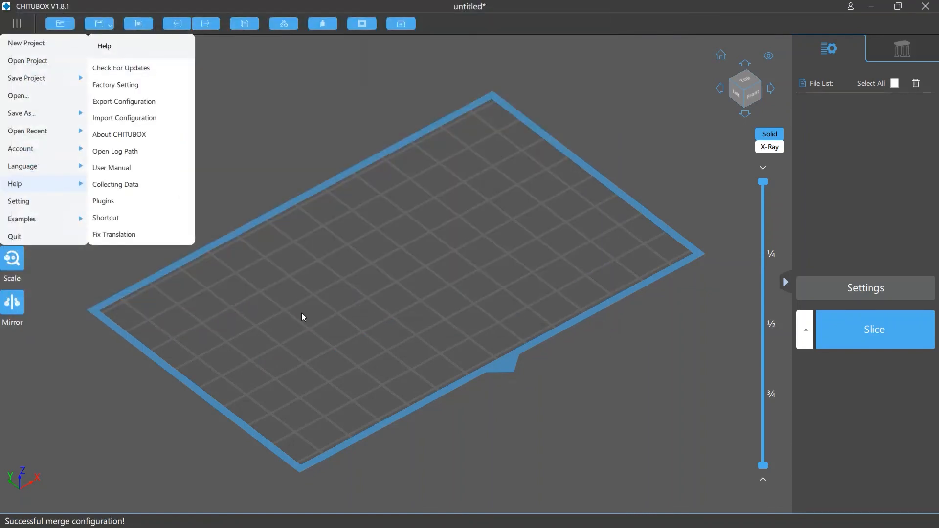